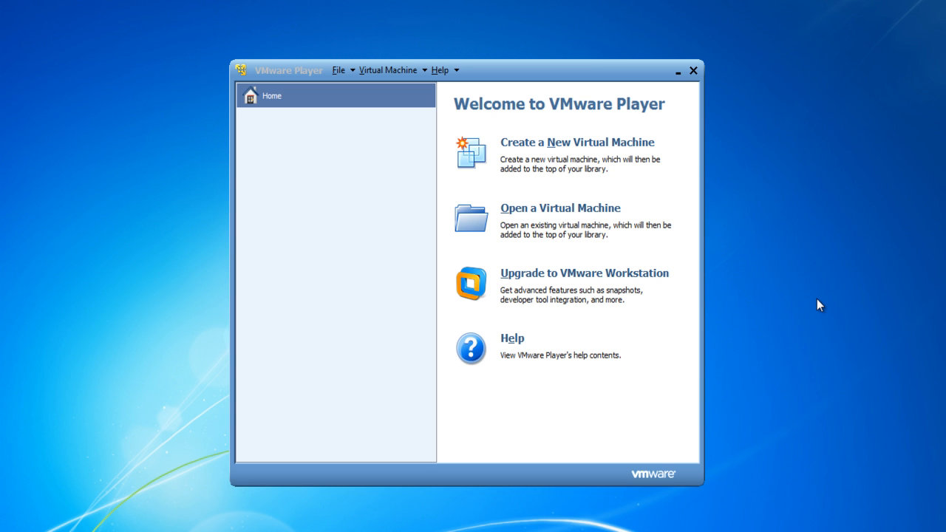
mouse_move(791, 289)
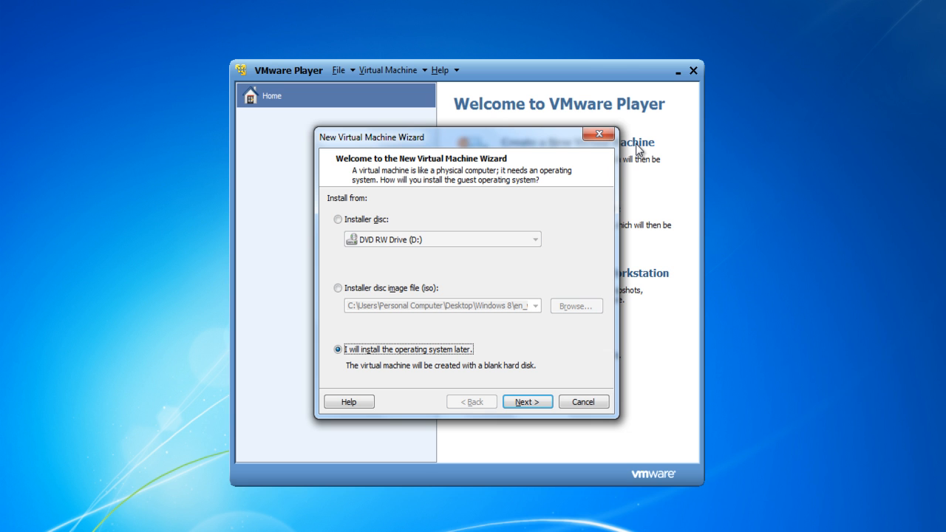
mouse_move(626, 151)
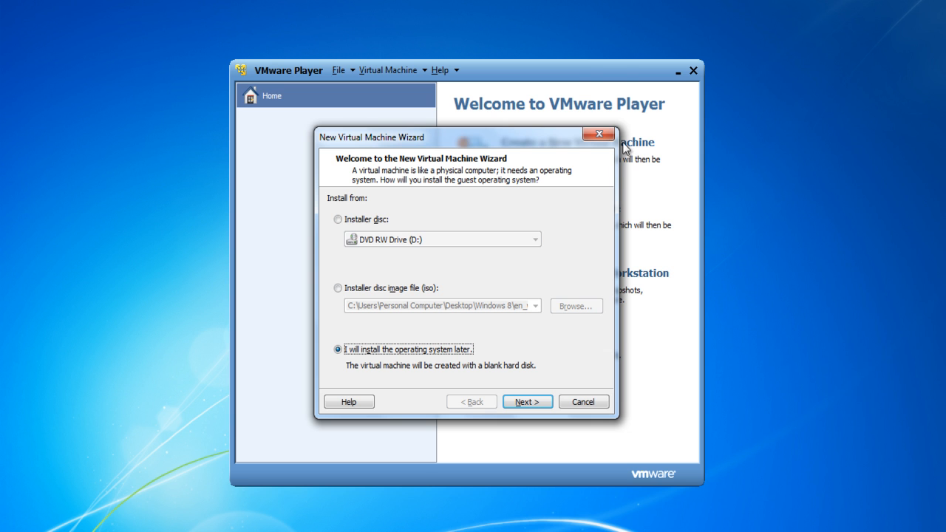
mouse_move(340, 352)
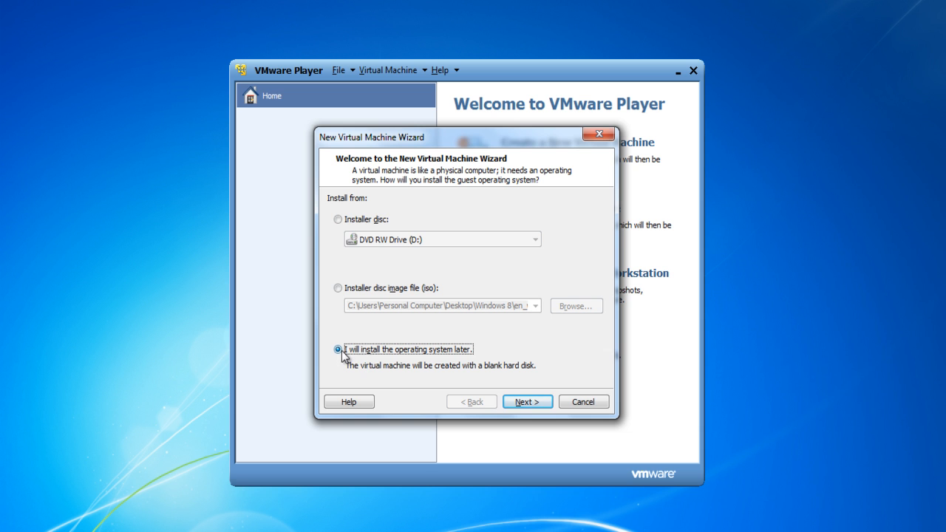
mouse_move(516, 354)
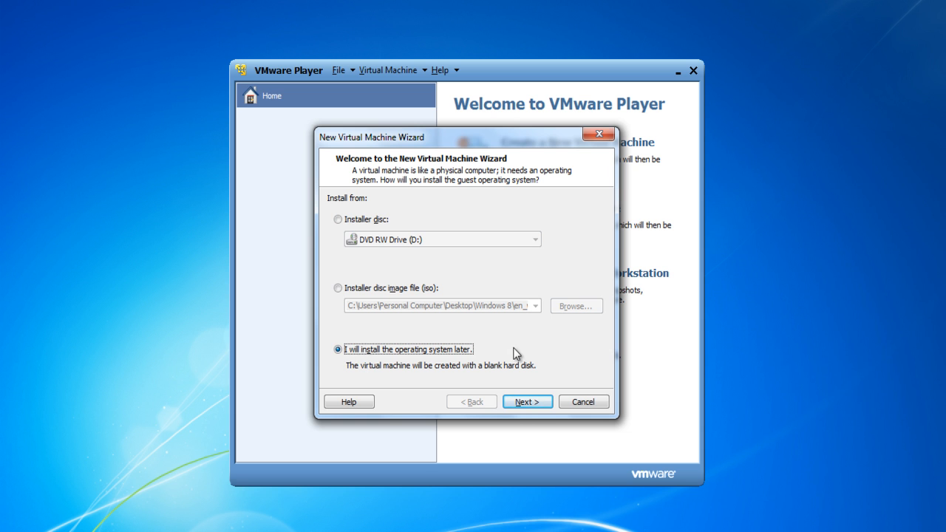
Choose Microsoft Windows, version Windows 7 x64, as the guest operating system
left_click(526, 402)
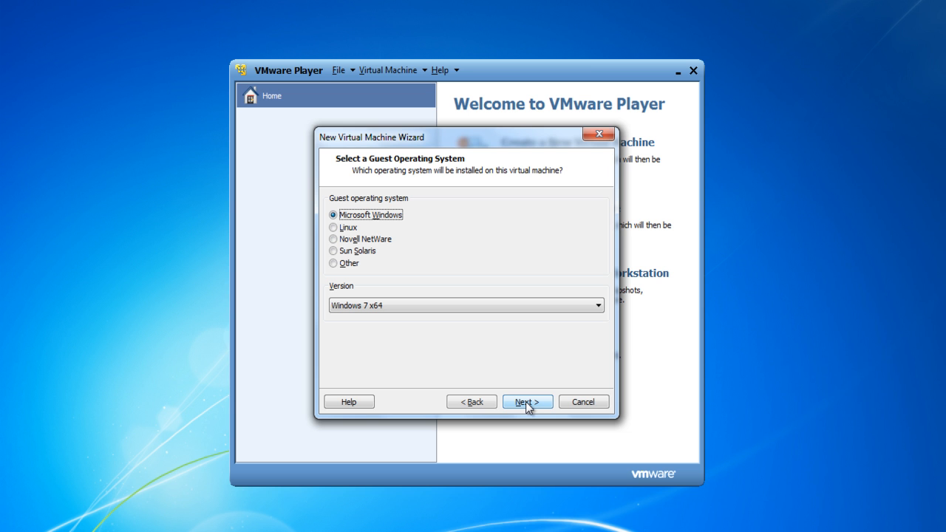
mouse_move(349, 305)
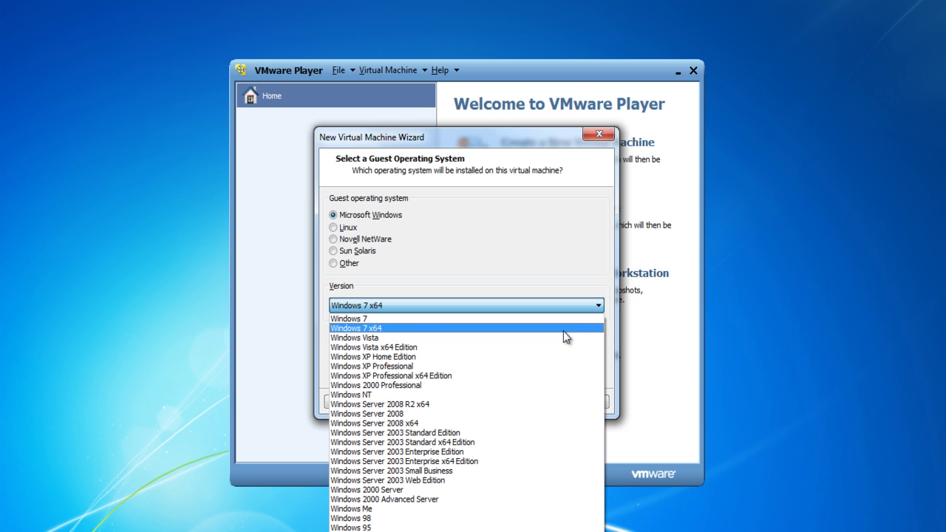
left_click(358, 328)
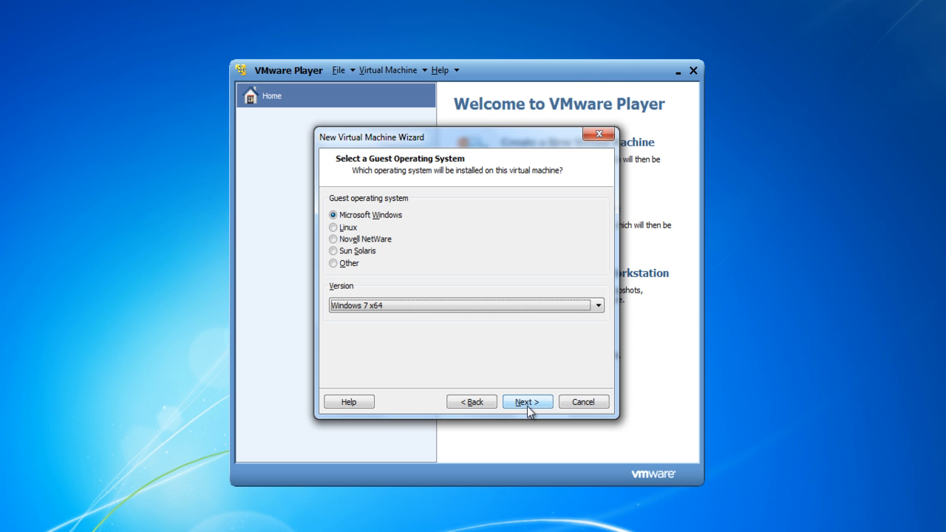
Name the virtual machine 'Windows 8 Consumer Preview', with its folder matching
left_click(526, 402)
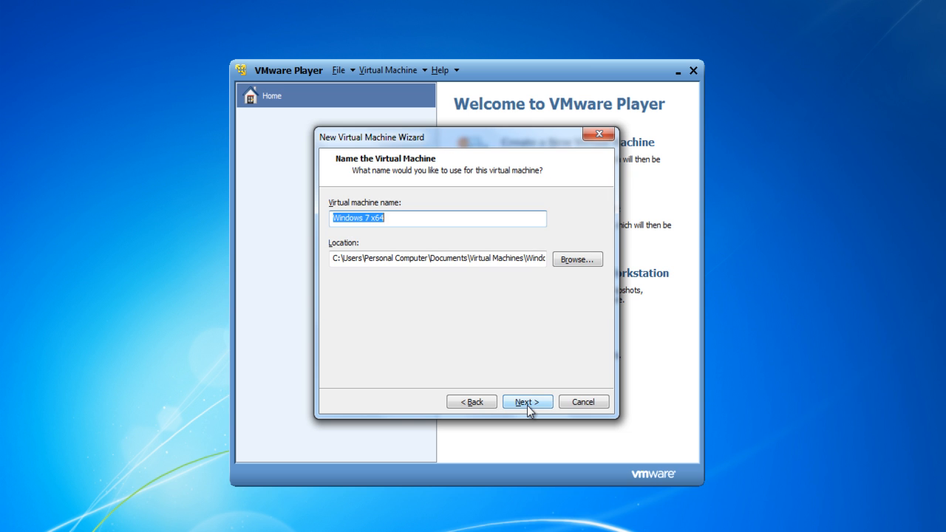
type("Windows 8 Consumer Preview")
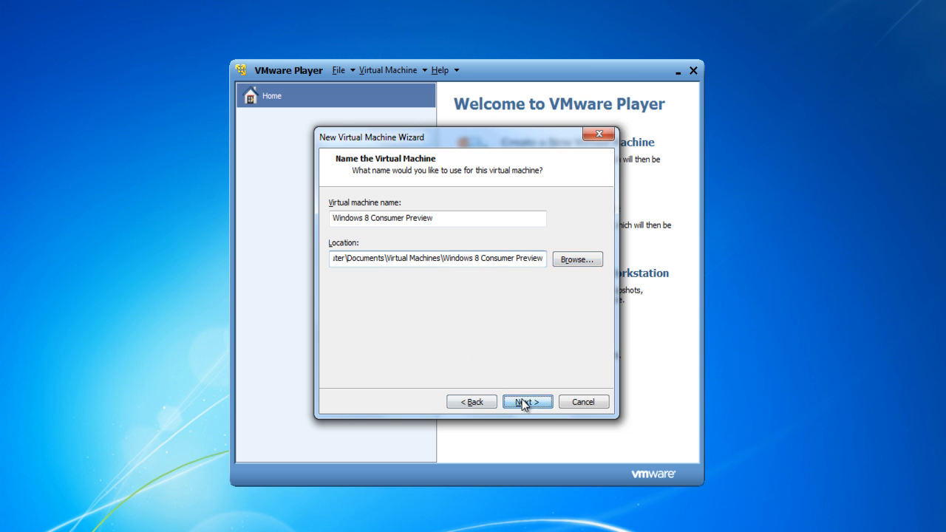
Keep the 60 GB disk stored as a single file and reach the ready-to-create summary
left_click(526, 402)
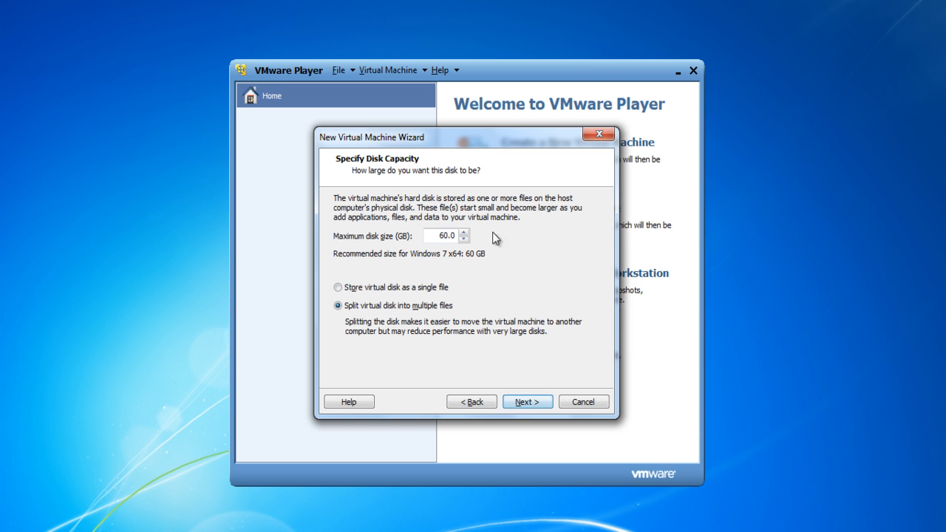
mouse_move(465, 254)
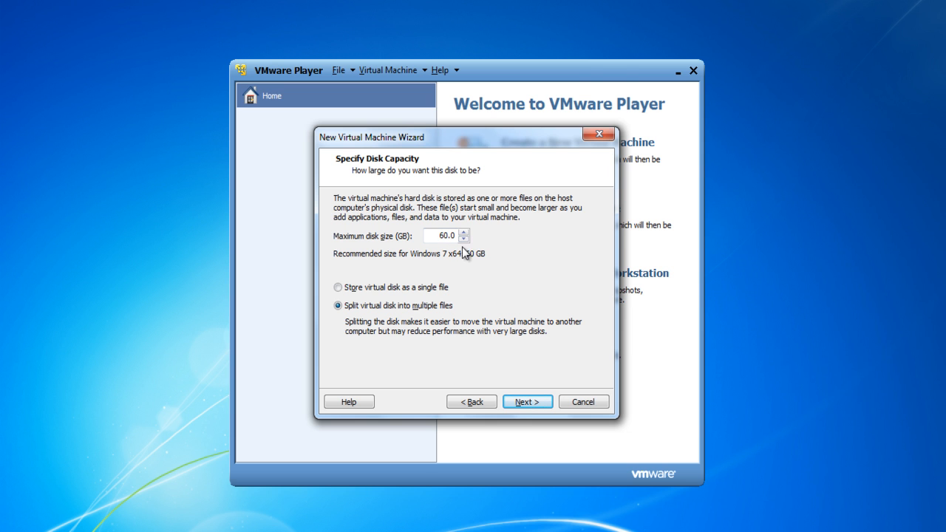
left_click(339, 286)
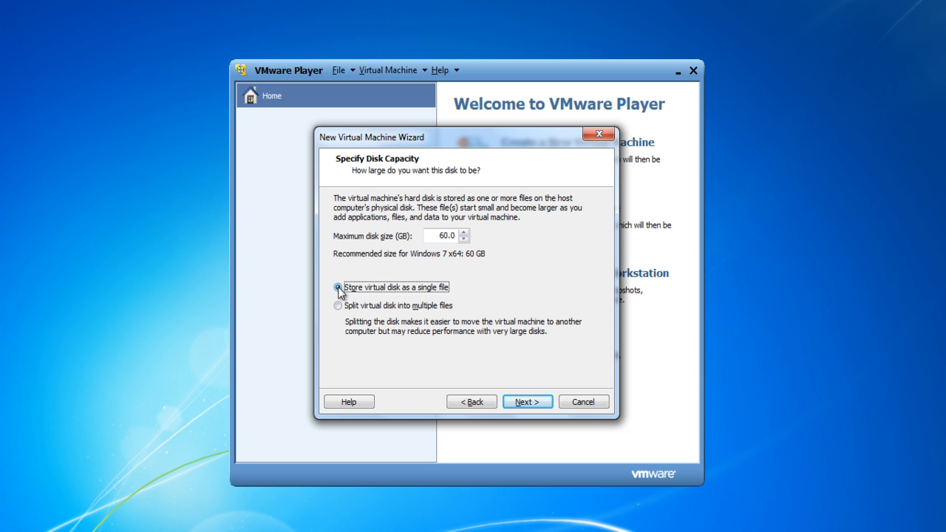
mouse_move(347, 402)
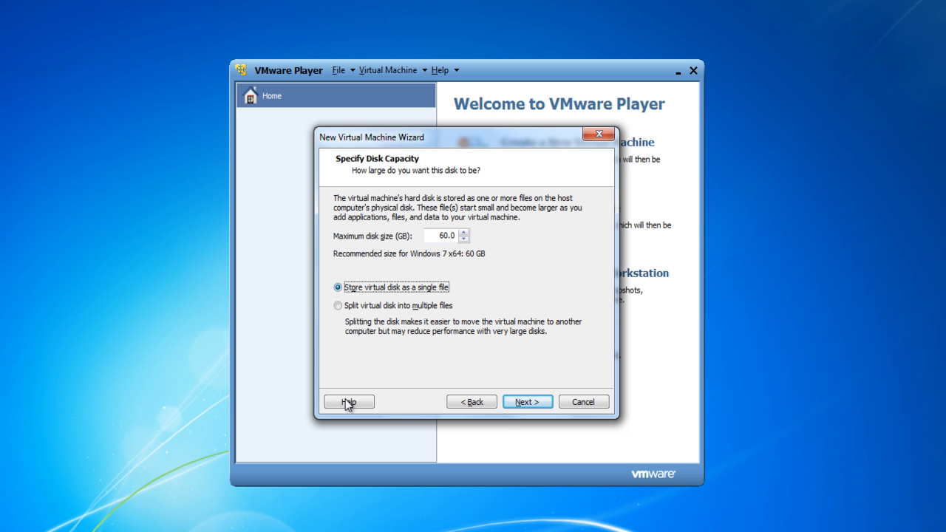
left_click(527, 402)
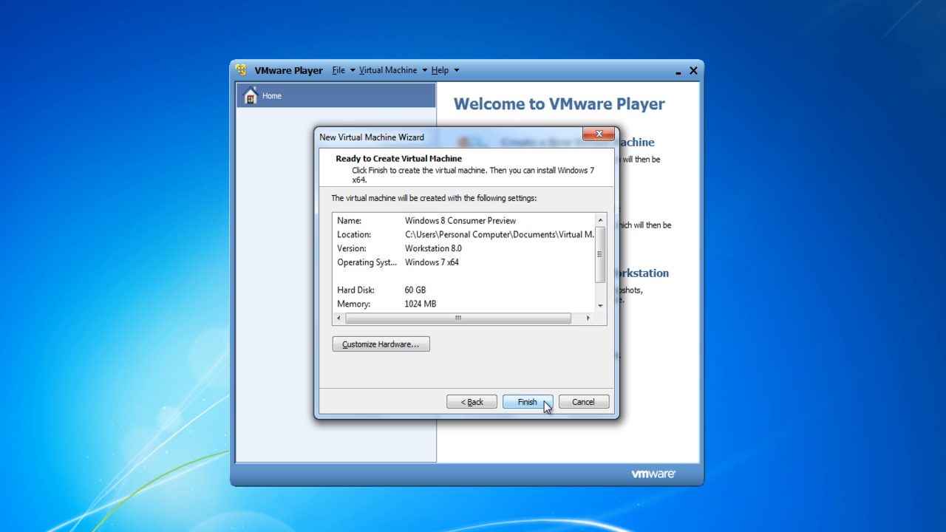
mouse_move(381, 343)
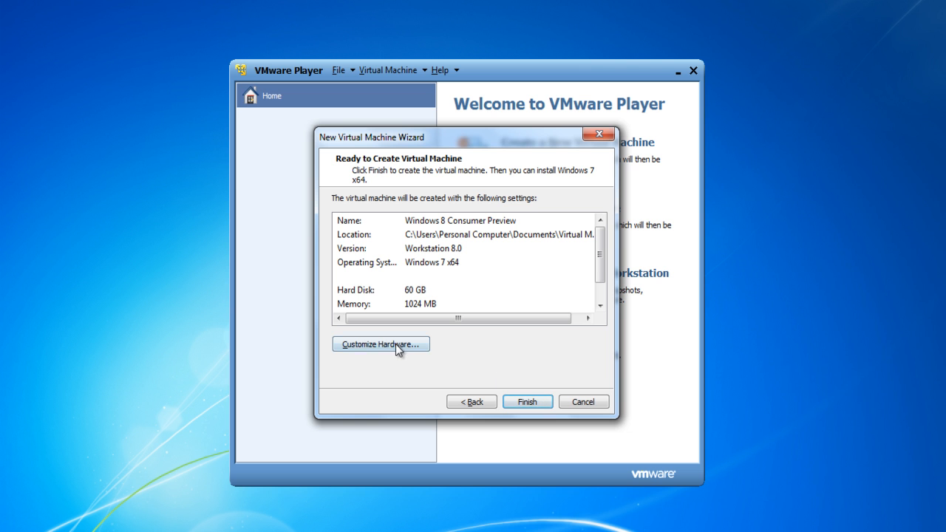
In Customize Hardware, raise the machine's memory from 1 GB to 3 GB (3072 MB)
left_click(382, 343)
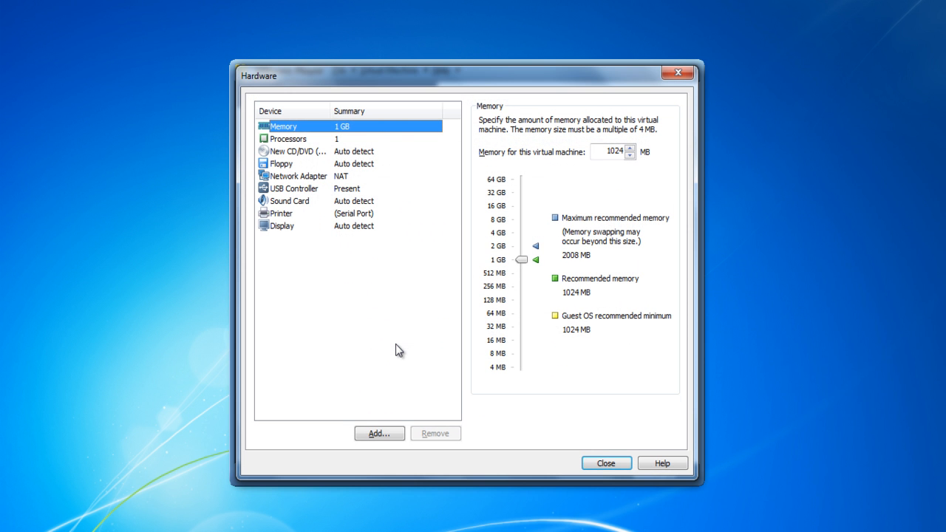
mouse_move(619, 173)
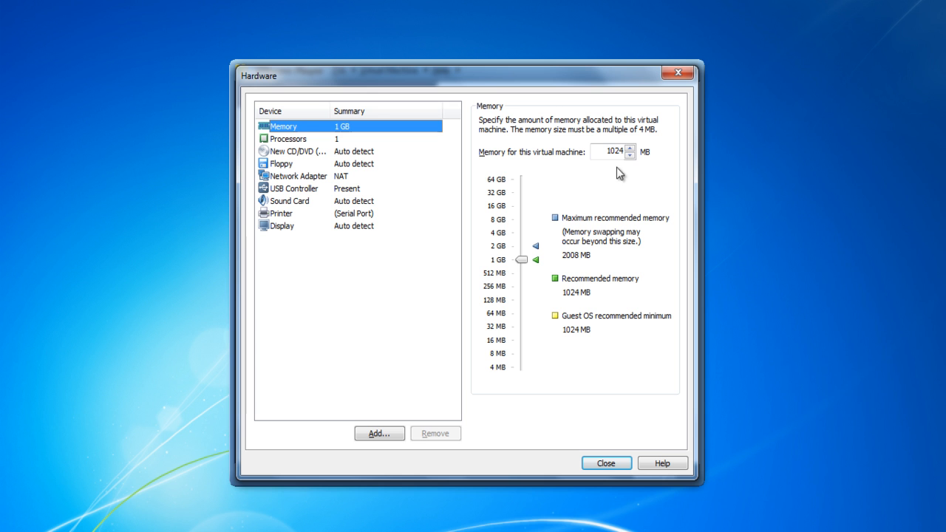
triple_click(613, 151)
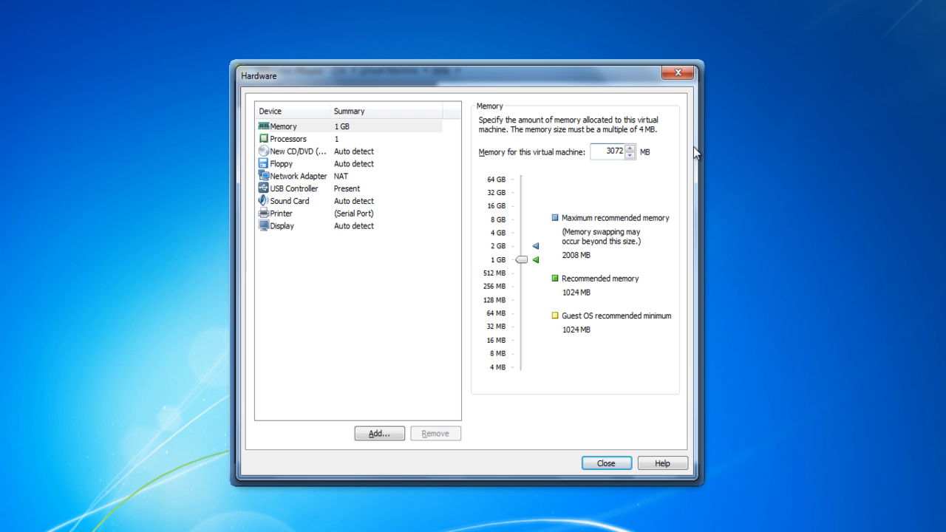
left_click(286, 139)
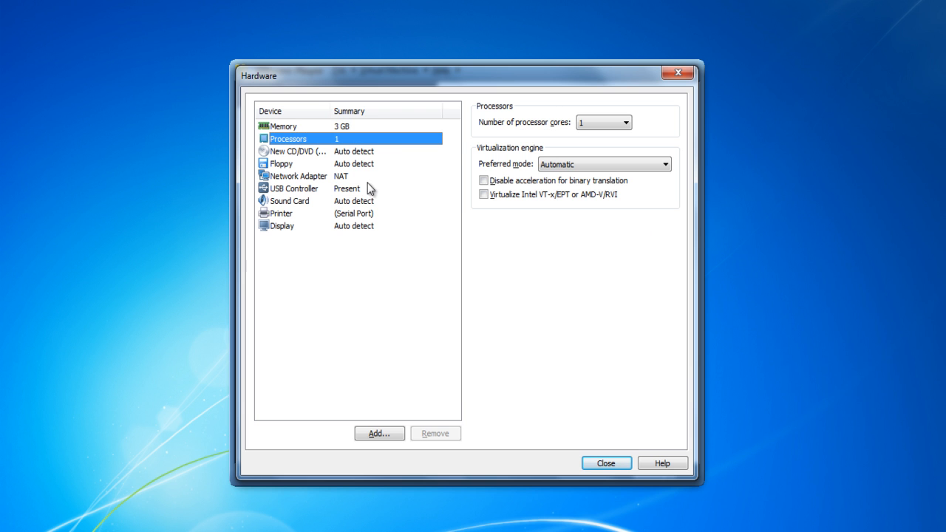
mouse_move(603, 121)
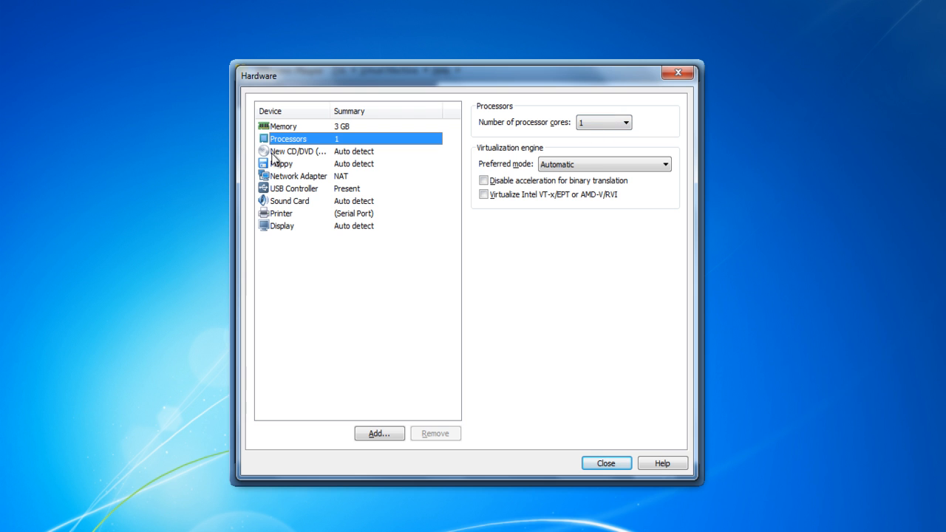
Point the CD/DVD drive at the ISO image th_apps_x64_dvd_811821.iso instead of the physical drive
left_click(298, 151)
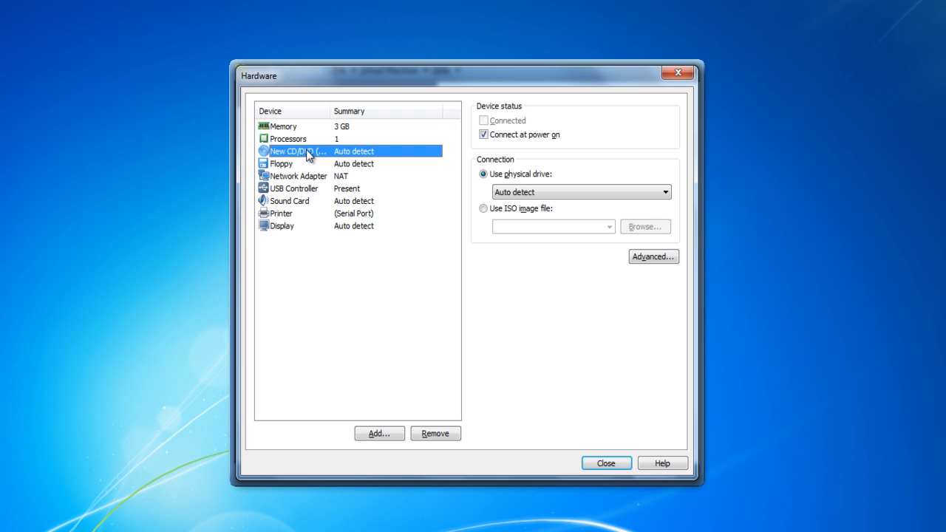
mouse_move(494, 222)
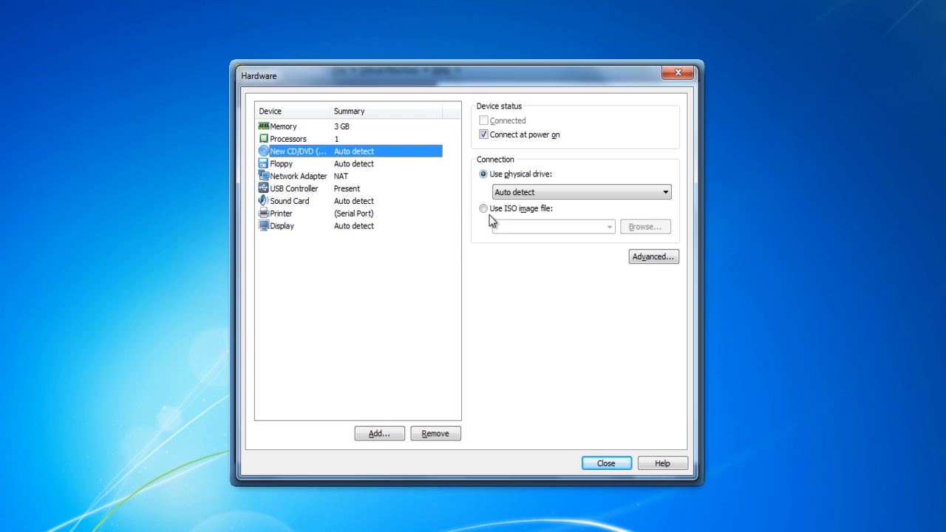
left_click(484, 207)
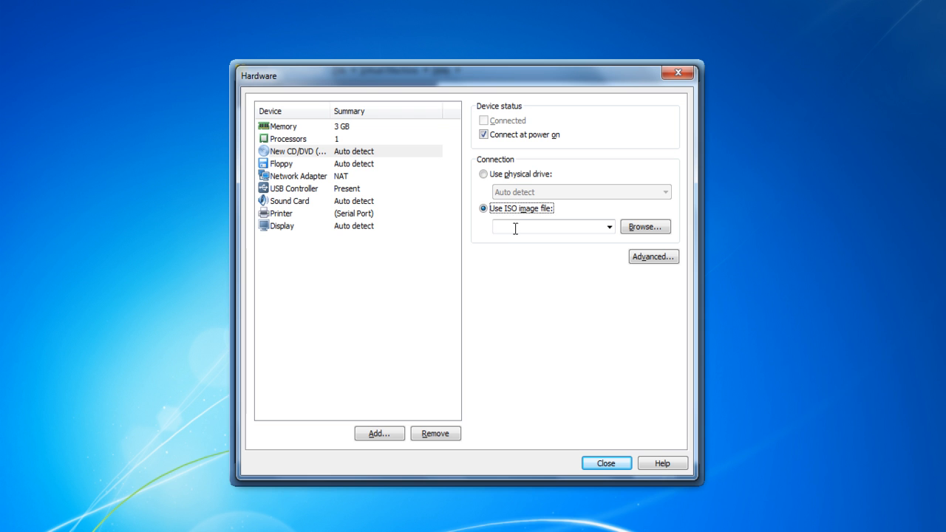
left_click(547, 226)
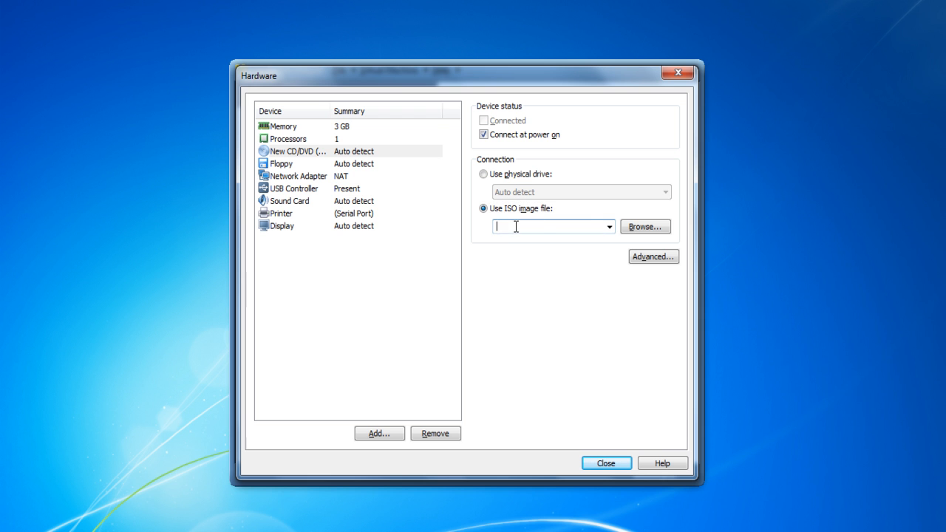
type("th_apps_x64_dvd_811821.iso")
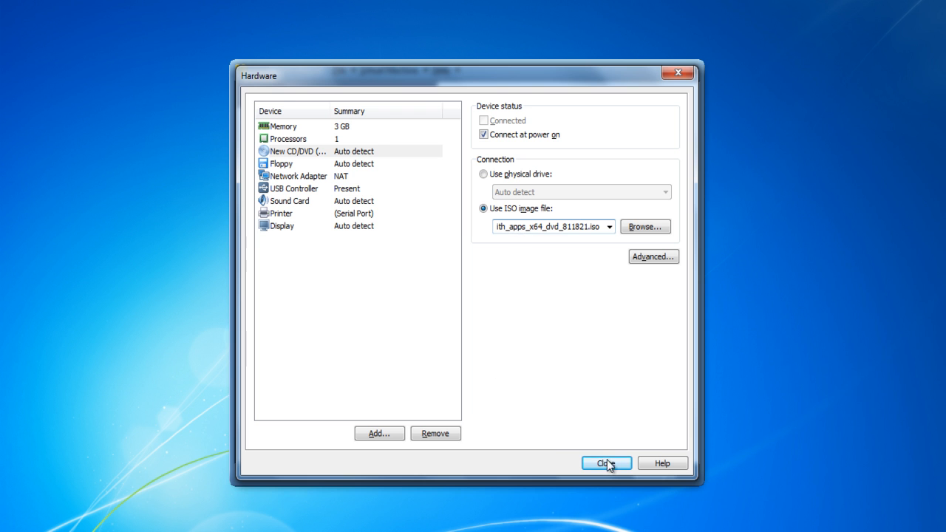
Confirm the hardware and finish the wizard, creating the Windows 8 Consumer Preview machine
left_click(607, 465)
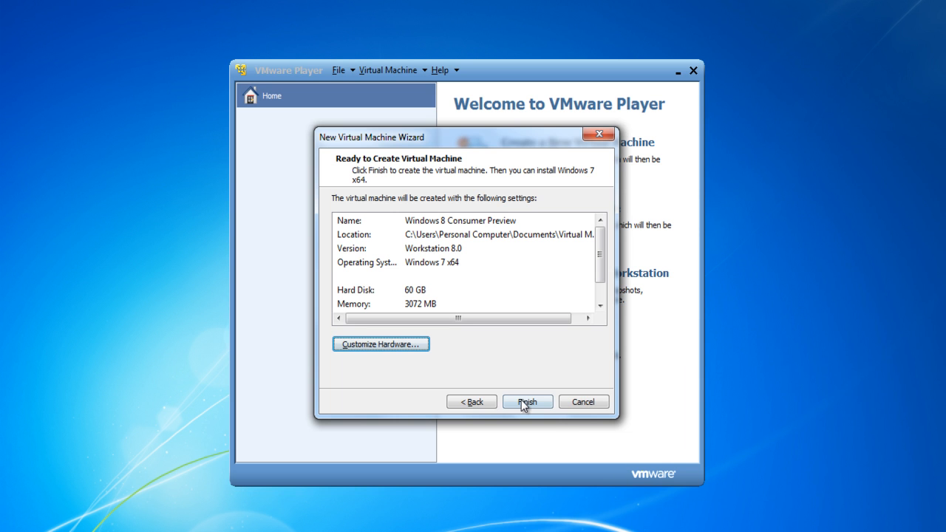
left_click(527, 402)
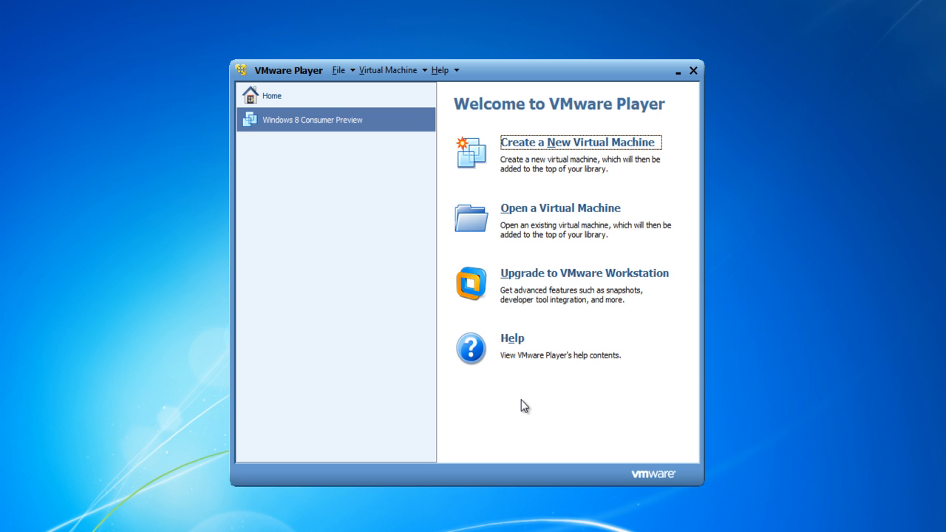
Power on Windows 8 Consumer Preview and begin Windows Setup with Install now
left_click(313, 118)
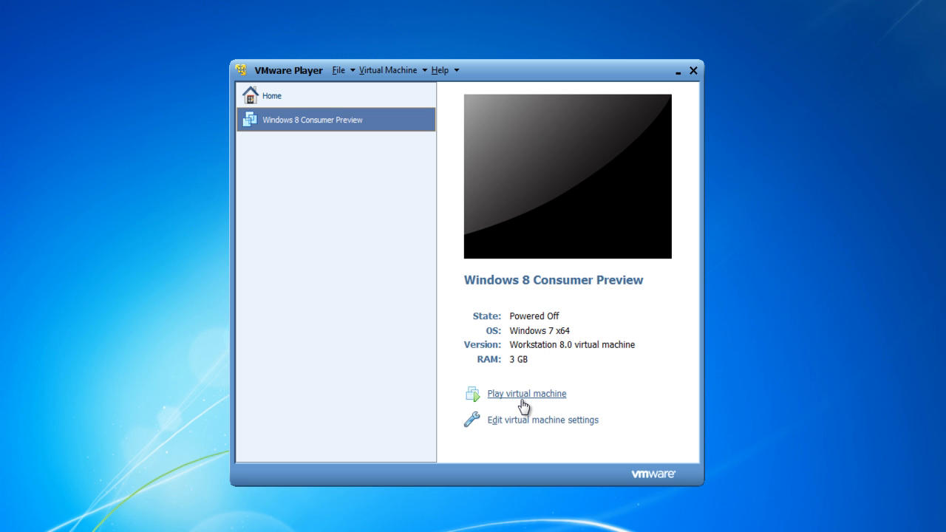
left_click(527, 394)
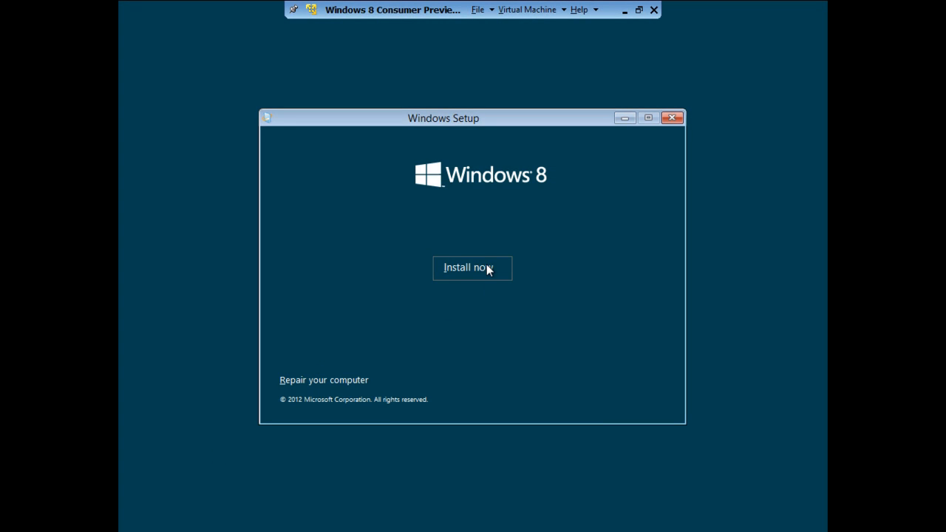
left_click(471, 267)
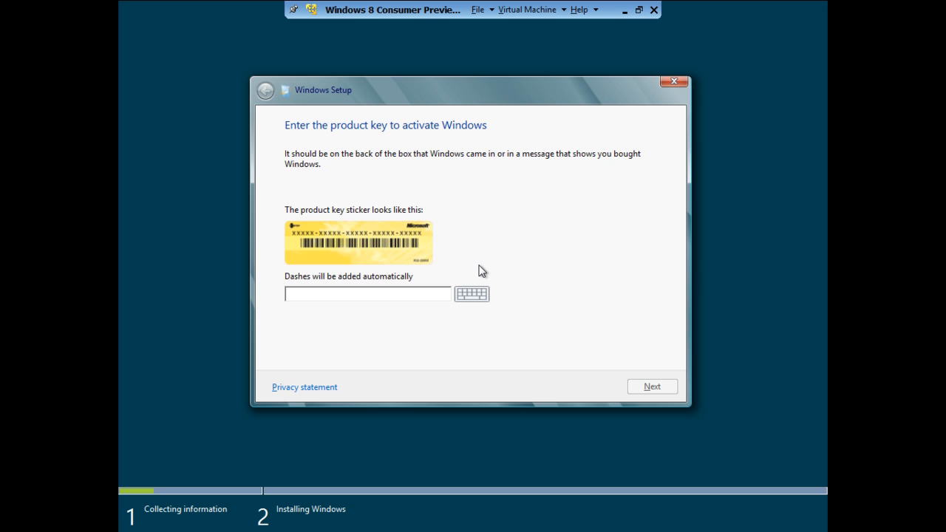
left_click(366, 292)
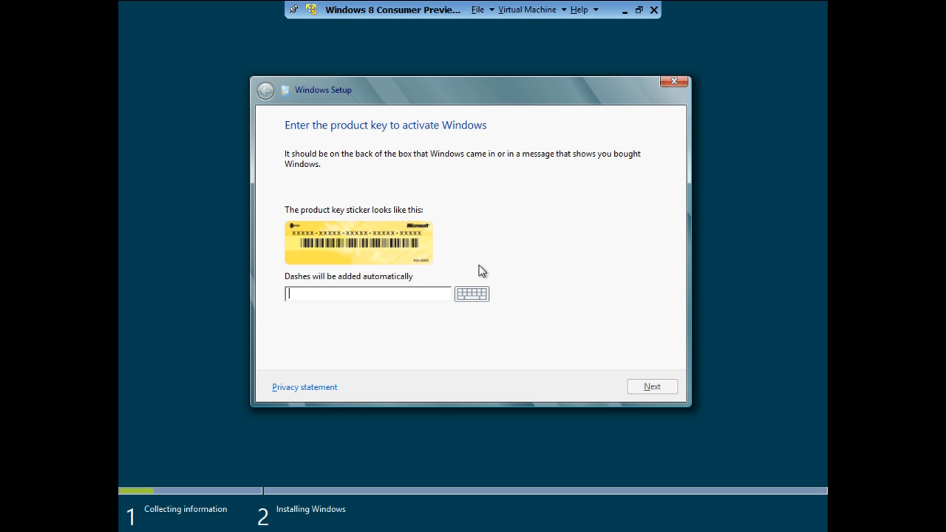
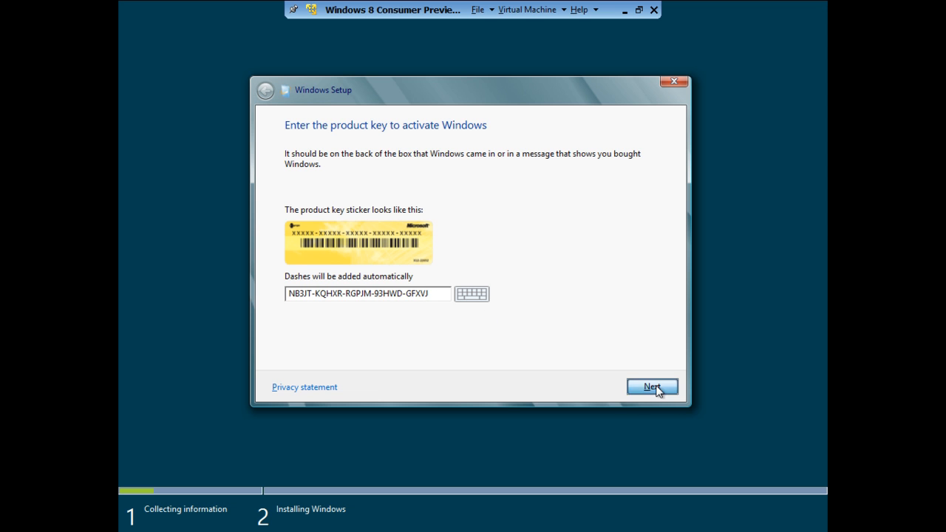
left_click(652, 387)
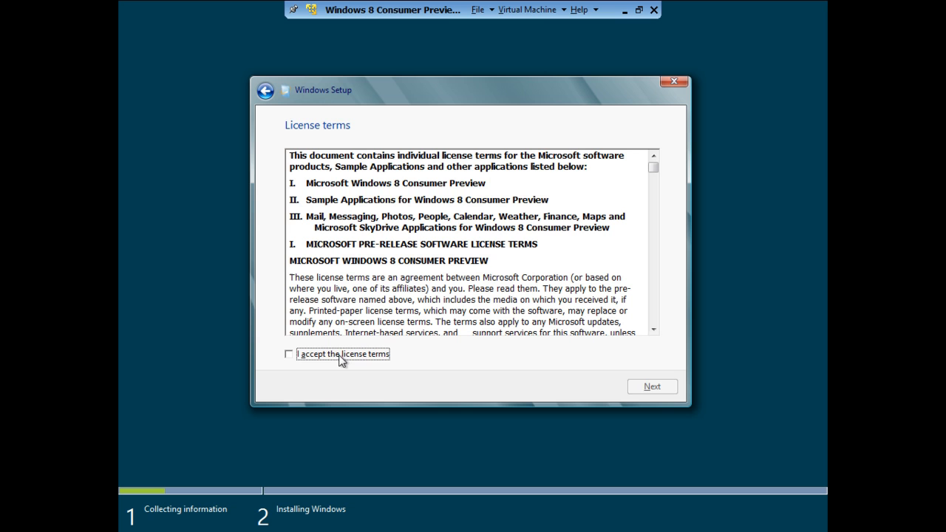
Accept the license terms so Setup asks where to install Windows
left_click(652, 388)
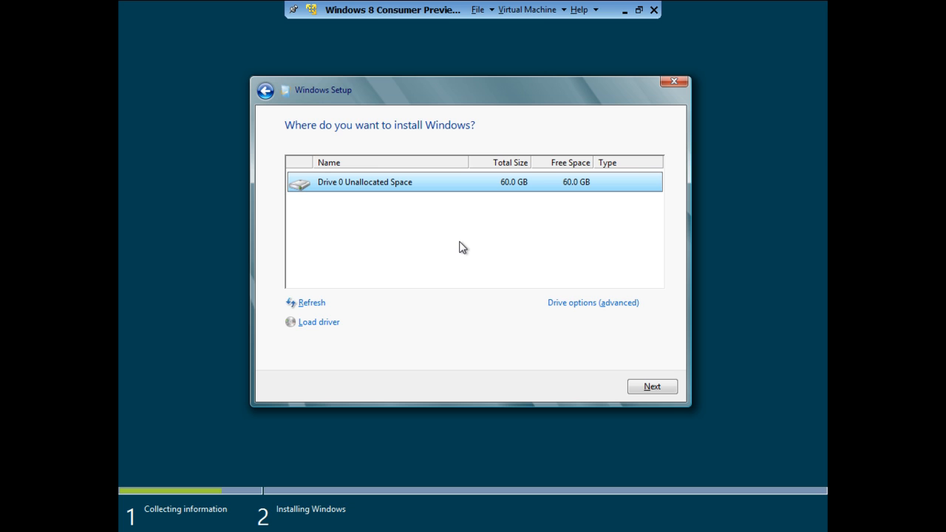
mouse_move(425, 186)
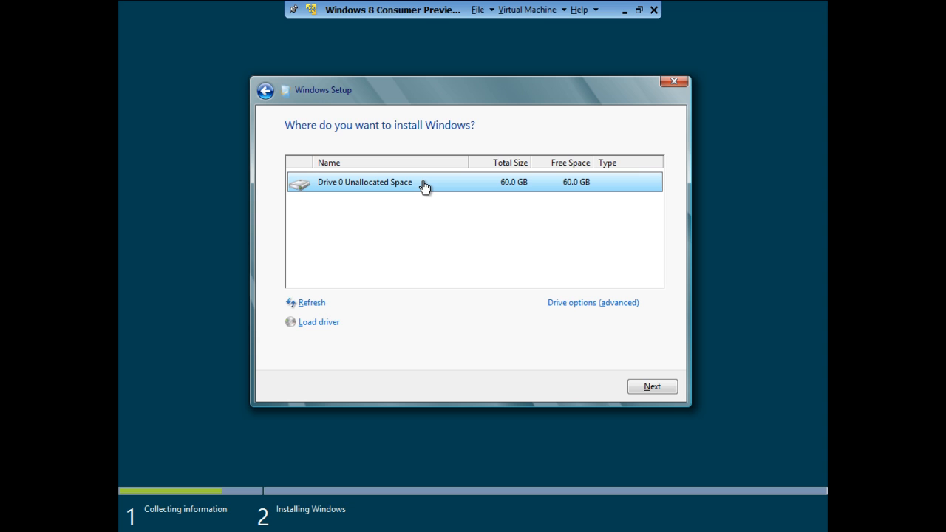
Install Windows onto Drive 0's 60 GB unallocated space and let installation run
left_click(593, 302)
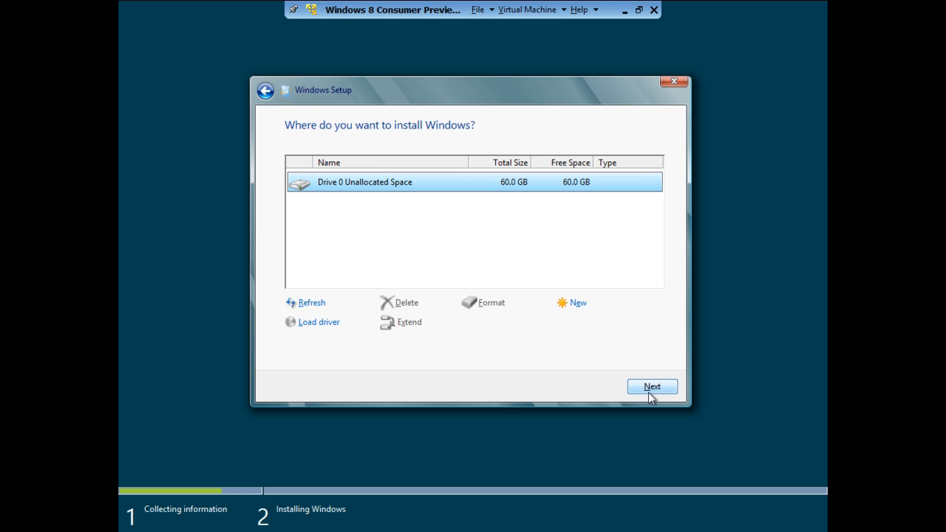
left_click(651, 386)
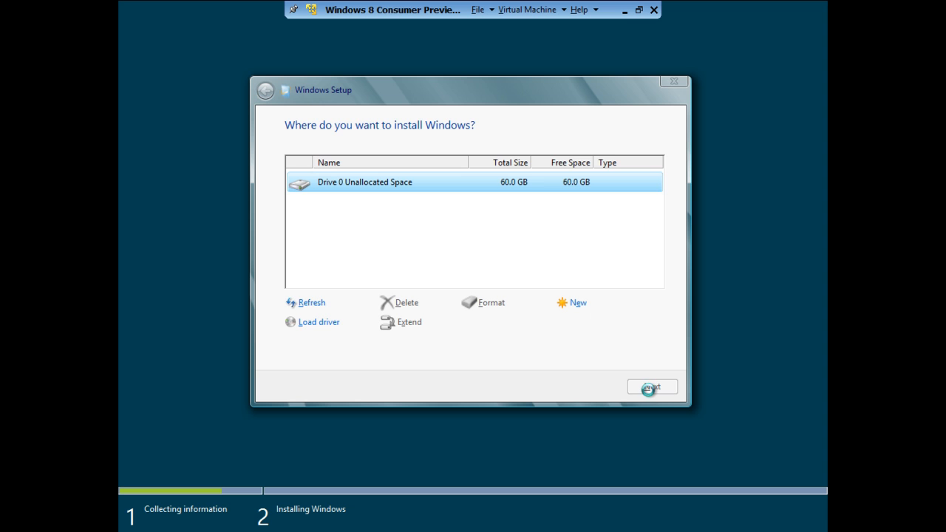
left_click(651, 388)
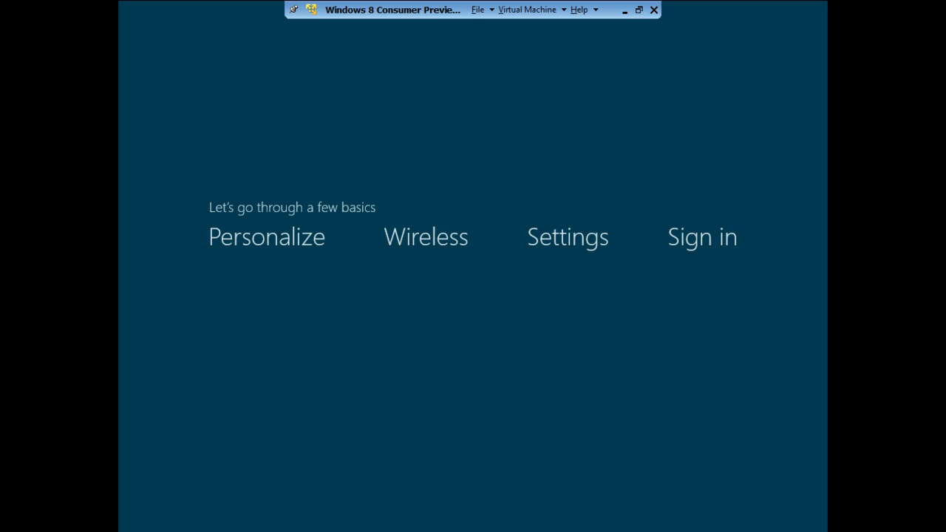
Name the PC 'PersonalComputer' on the Personalize page and continue to Settings
left_click(266, 236)
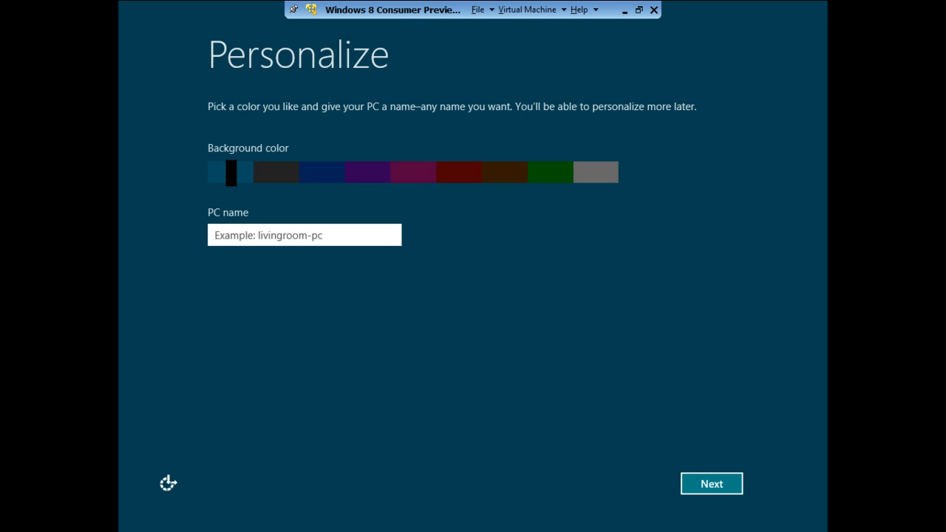
type("PersonalComputer")
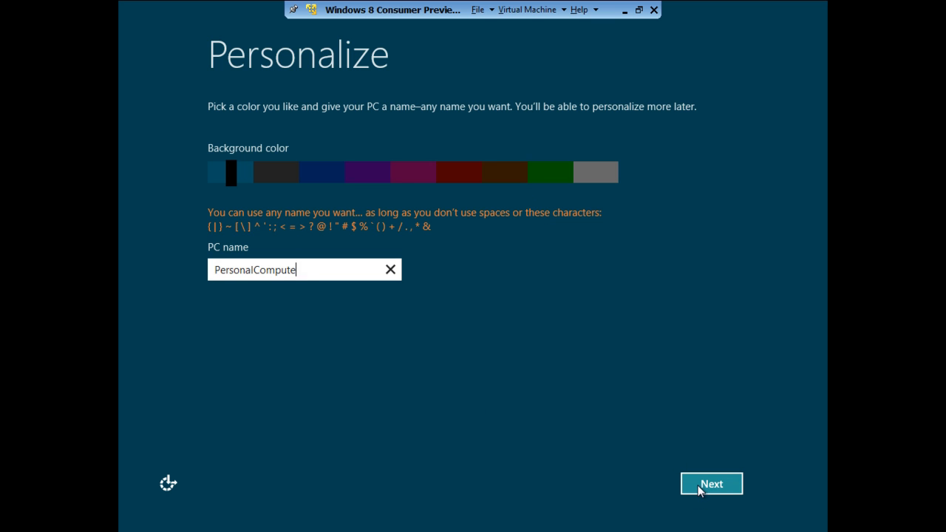
left_click(711, 484)
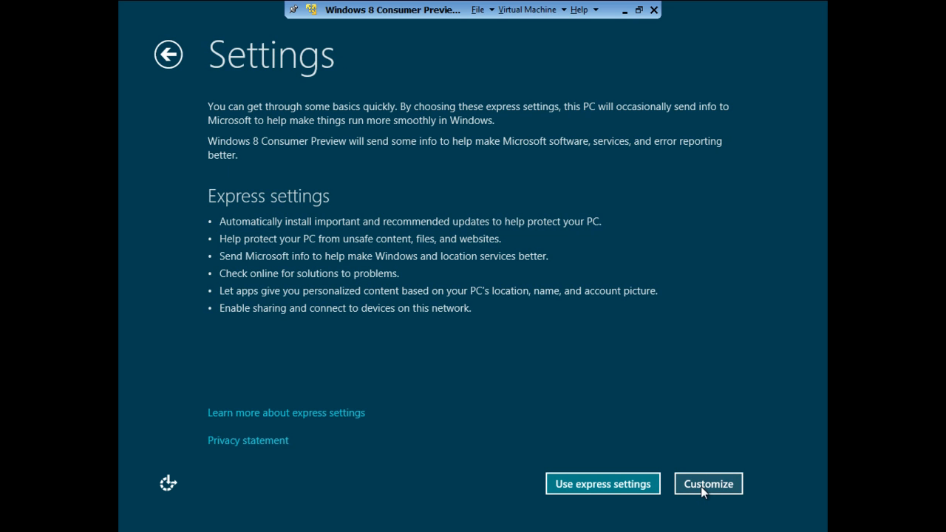
mouse_move(603, 483)
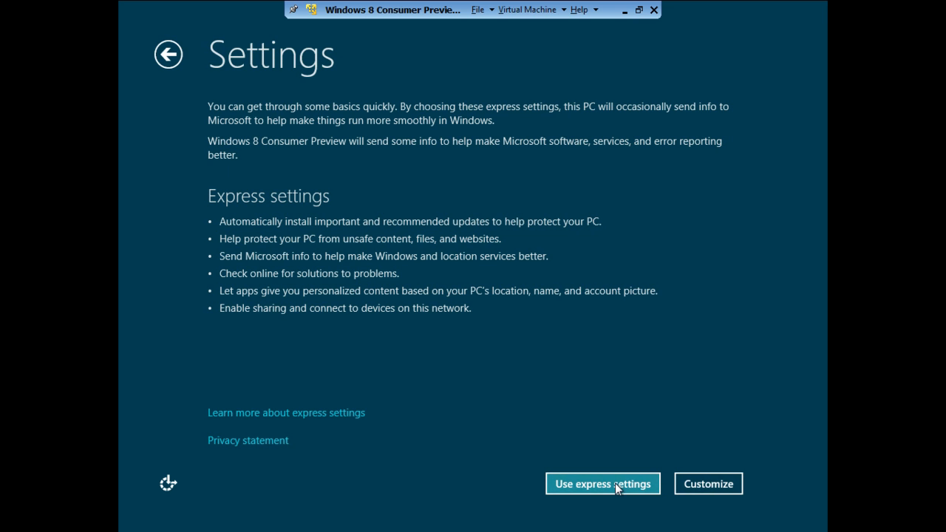
Accept the recommended express settings, reaching the Sign in to your PC page
left_click(602, 483)
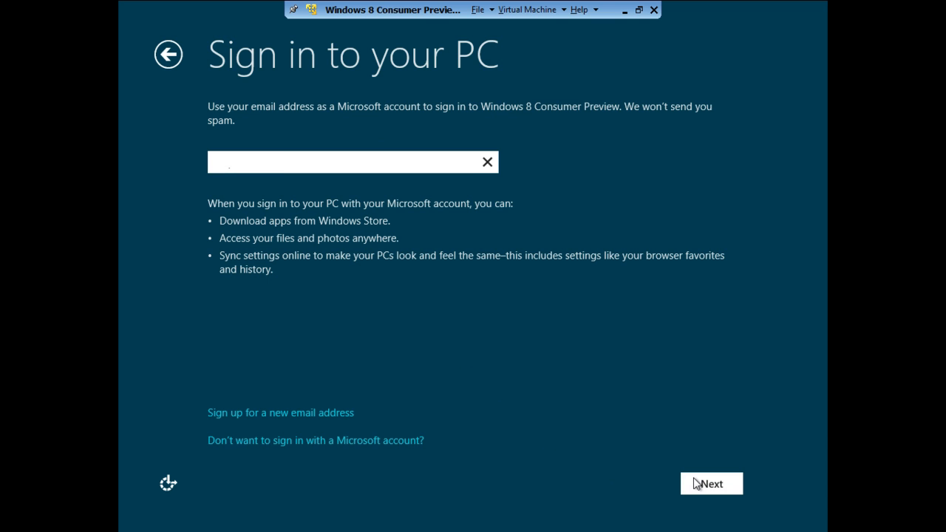
Submit the Microsoft account email address and then its password
left_click(710, 483)
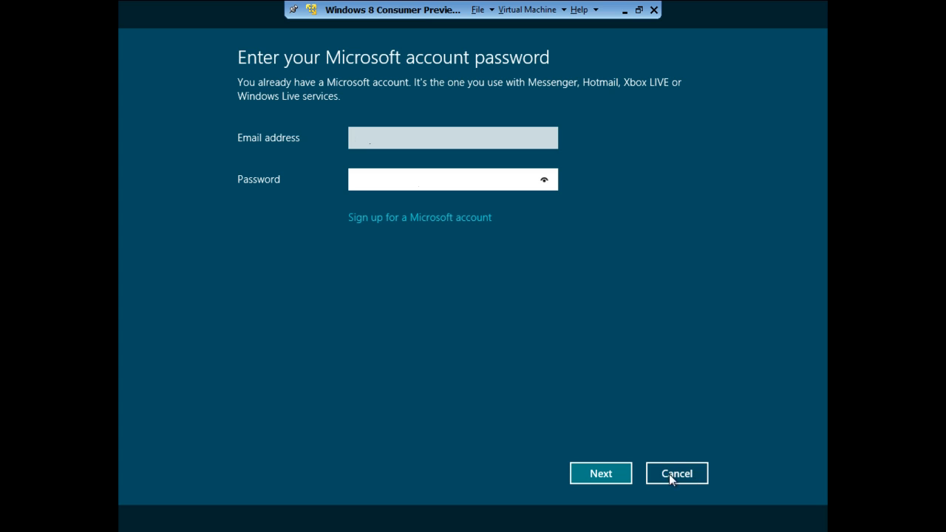
mouse_move(600, 473)
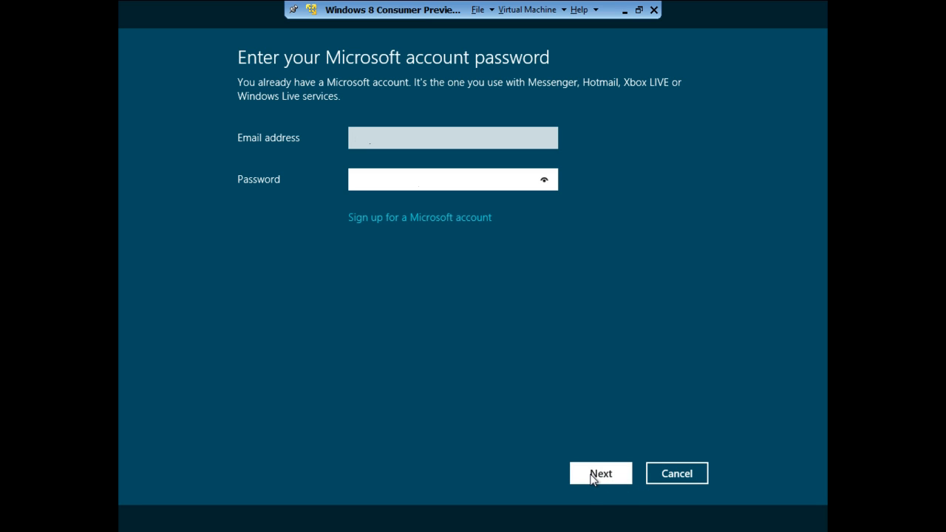
left_click(600, 473)
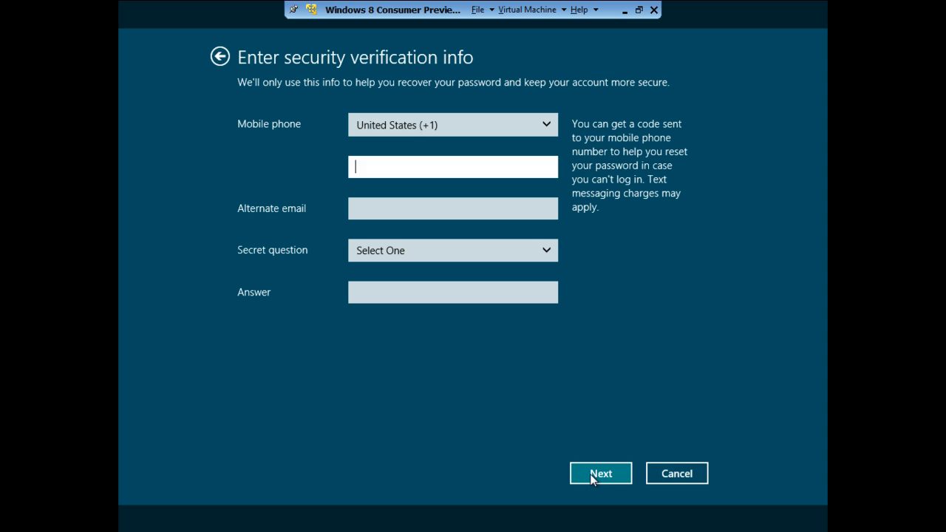
Submit the security verification details, resubmitting once, until the Please wait screen appears
left_click(600, 474)
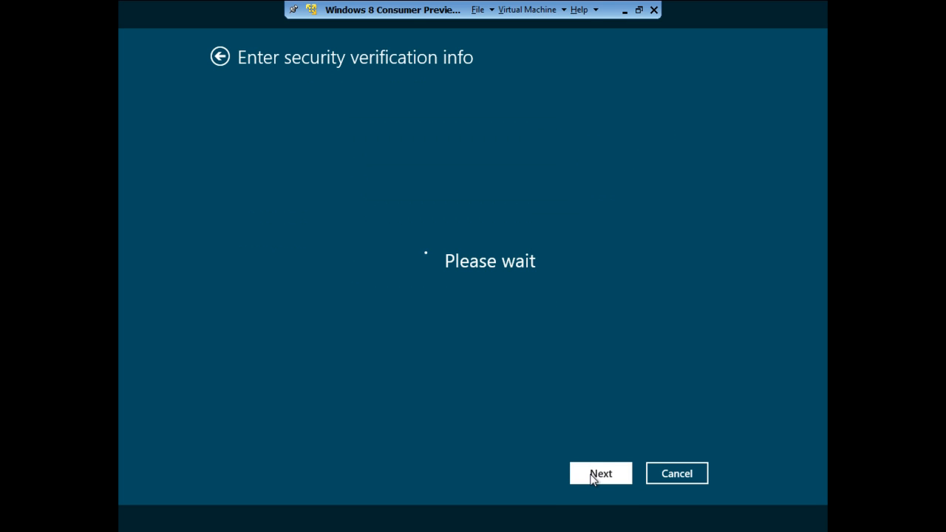
left_click(601, 473)
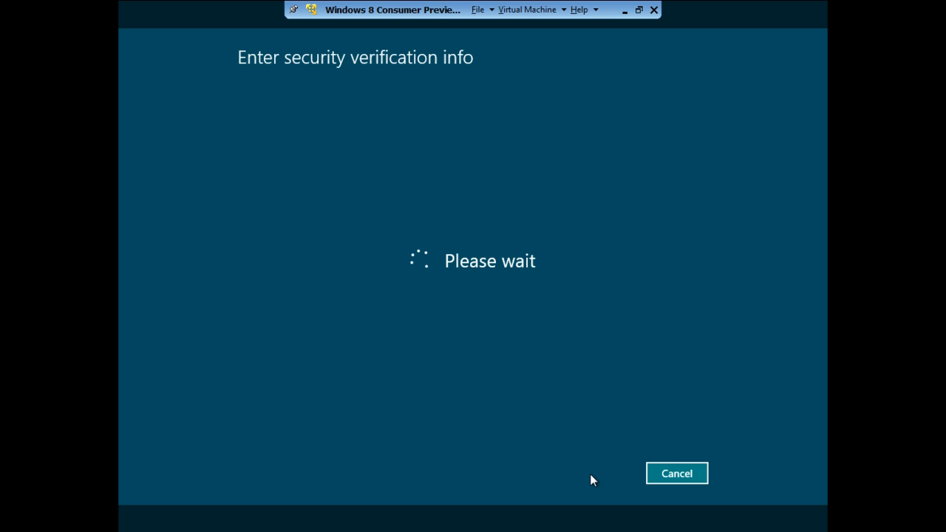